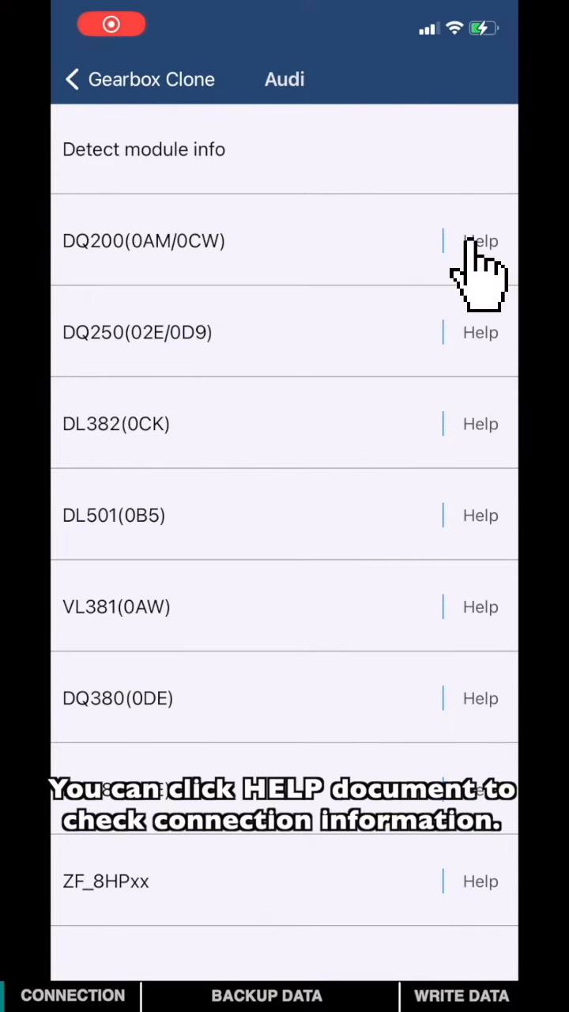
# Read through the DQ200(0AM/0CW) connection guide and close it.
pyautogui.click(481, 240)
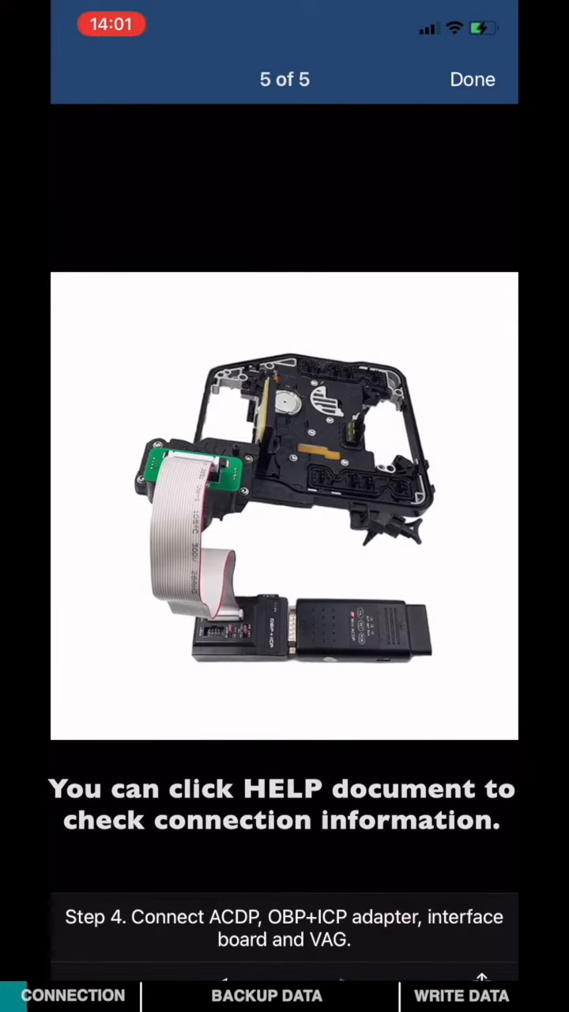
pyautogui.click(471, 79)
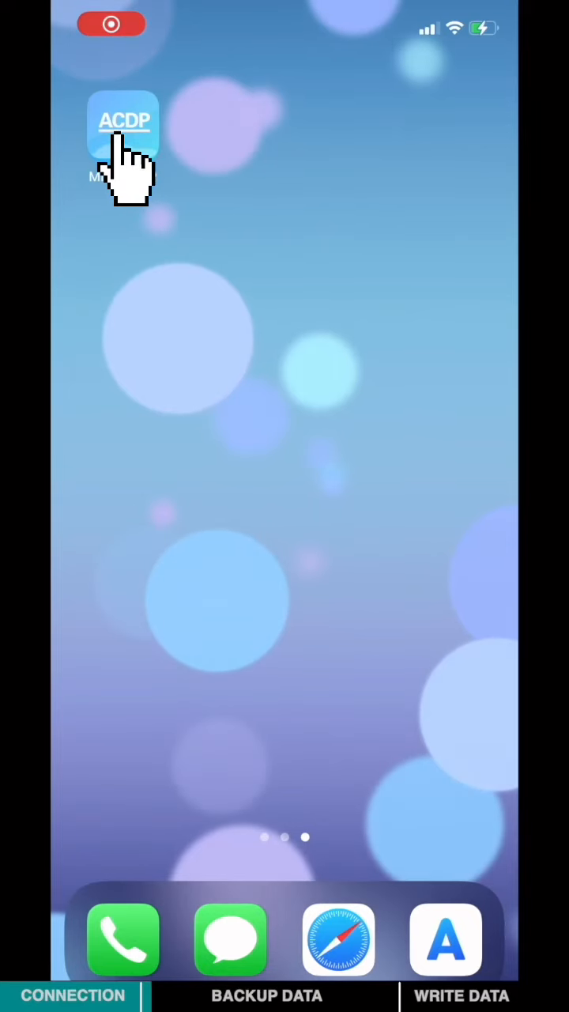
# Launch ACDP and reach Gearbox Clone > Audi > DQ200(0AM/0CW), choosing the serial-matching variant for Full Backup.
pyautogui.click(124, 123)
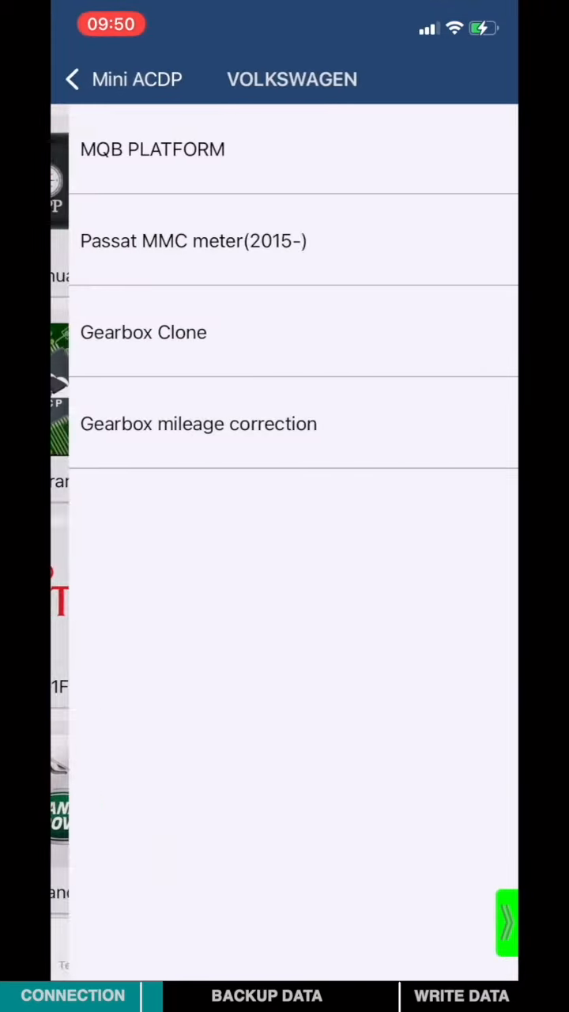
pyautogui.click(143, 332)
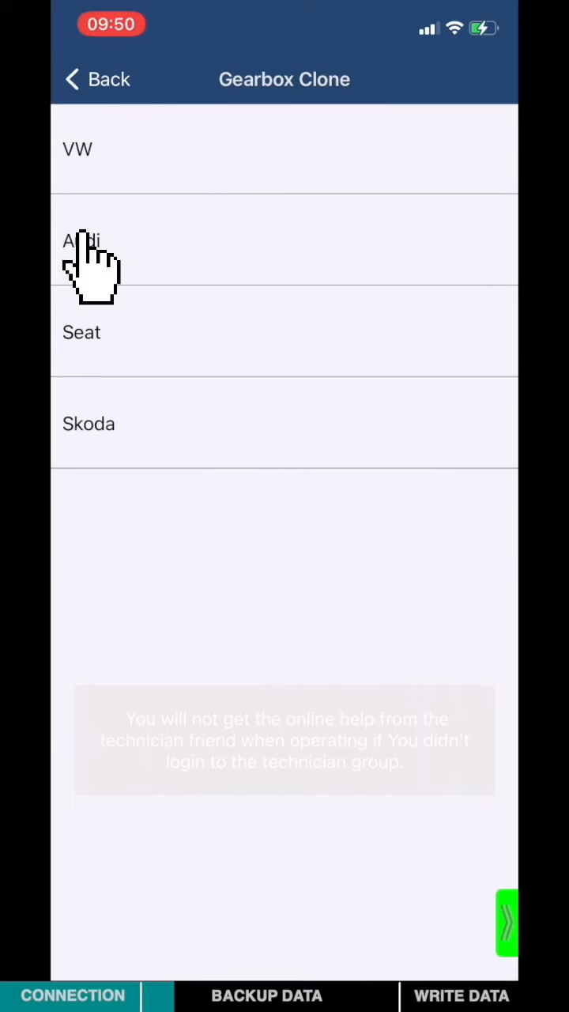
pyautogui.click(83, 239)
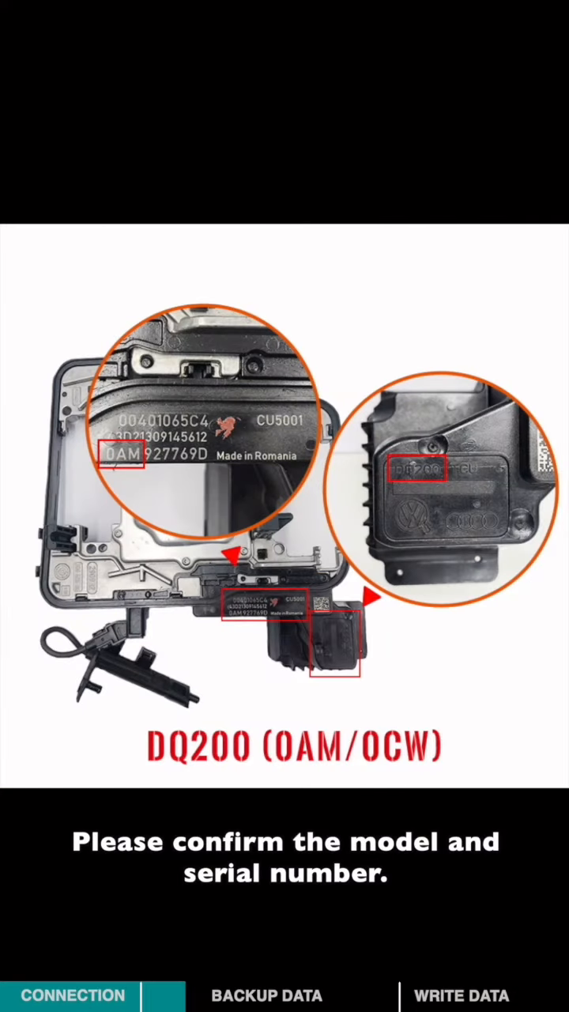
pyautogui.click(143, 241)
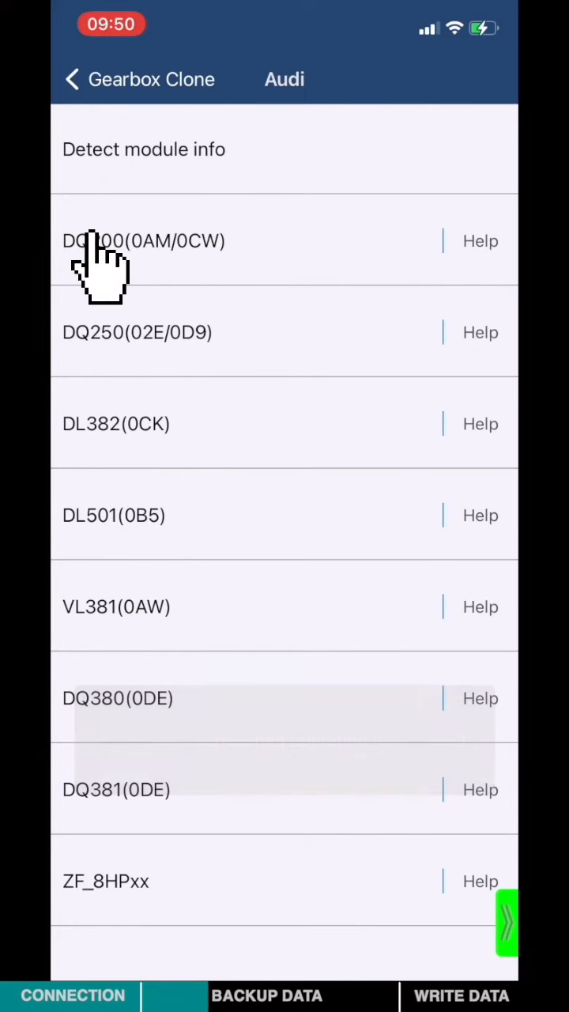
pyautogui.click(142, 241)
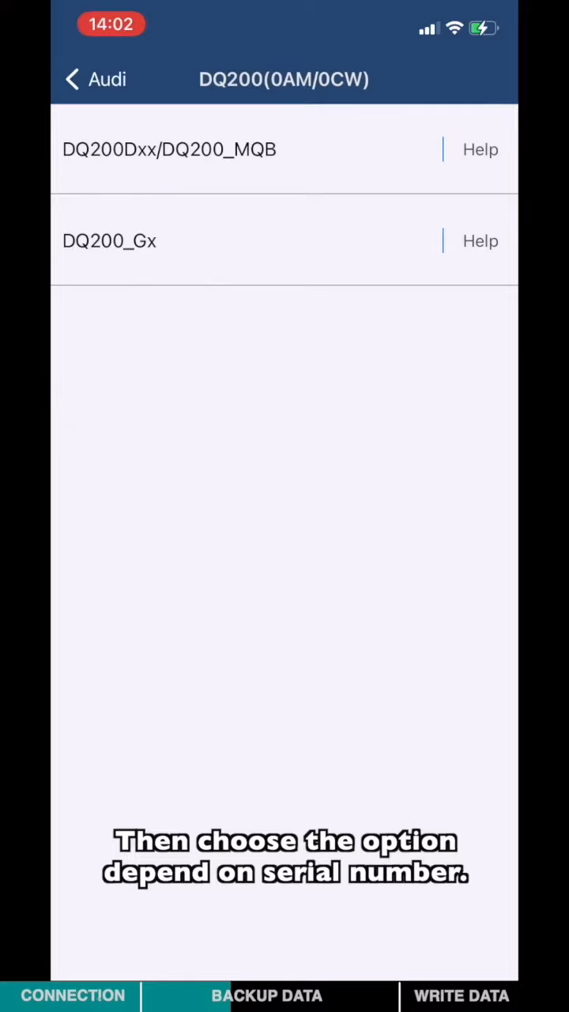
pyautogui.click(478, 149)
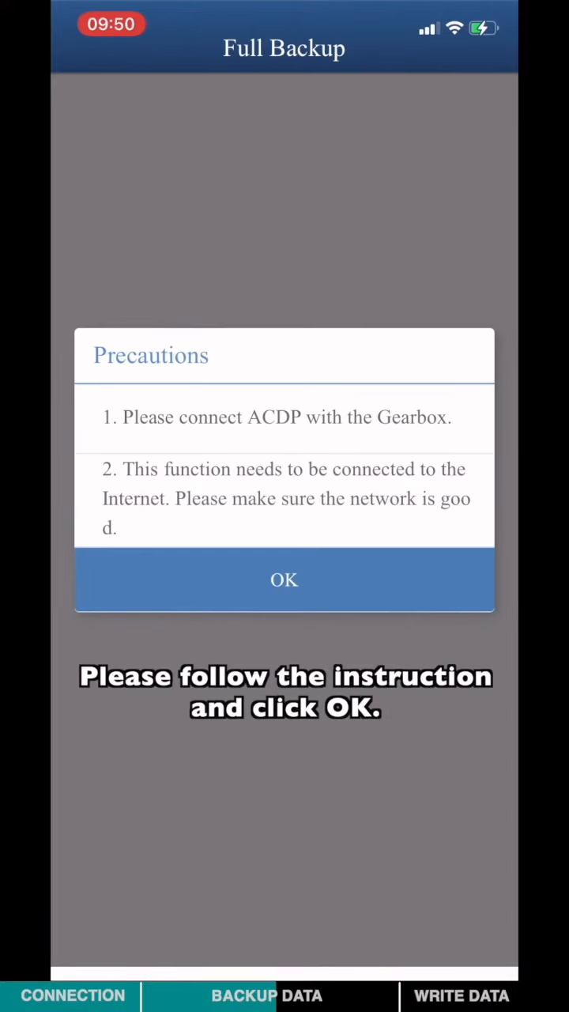
# Confirm precautions and DQ200 system info, then acknowledge the saved .bin backup and log-path prompts.
pyautogui.click(285, 579)
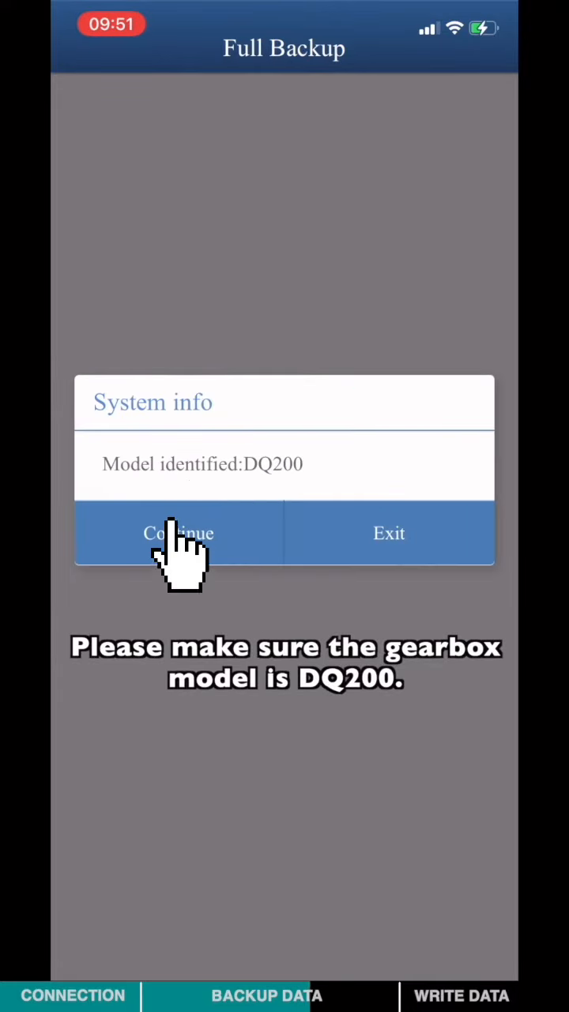
pyautogui.click(179, 535)
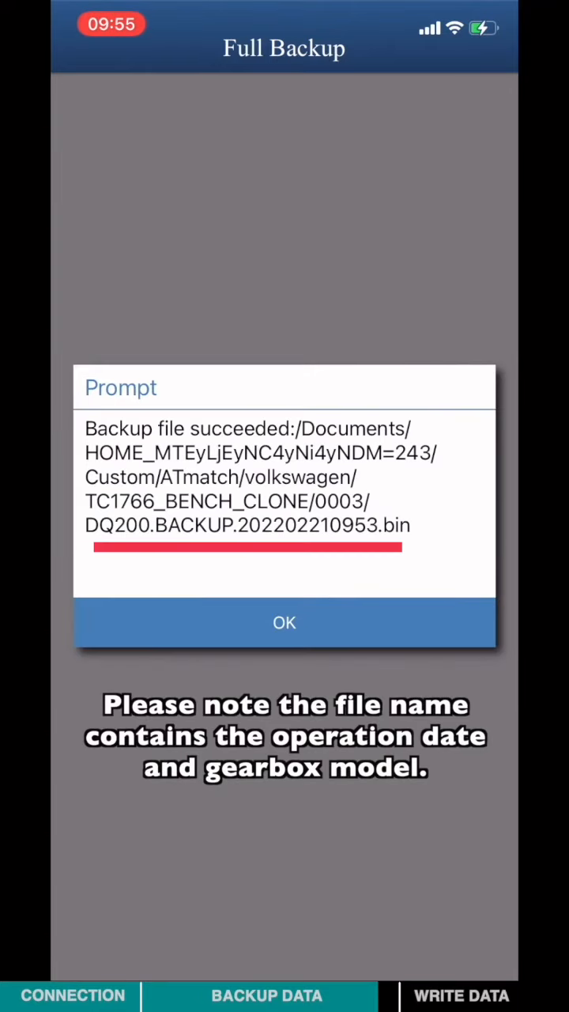
pyautogui.click(285, 623)
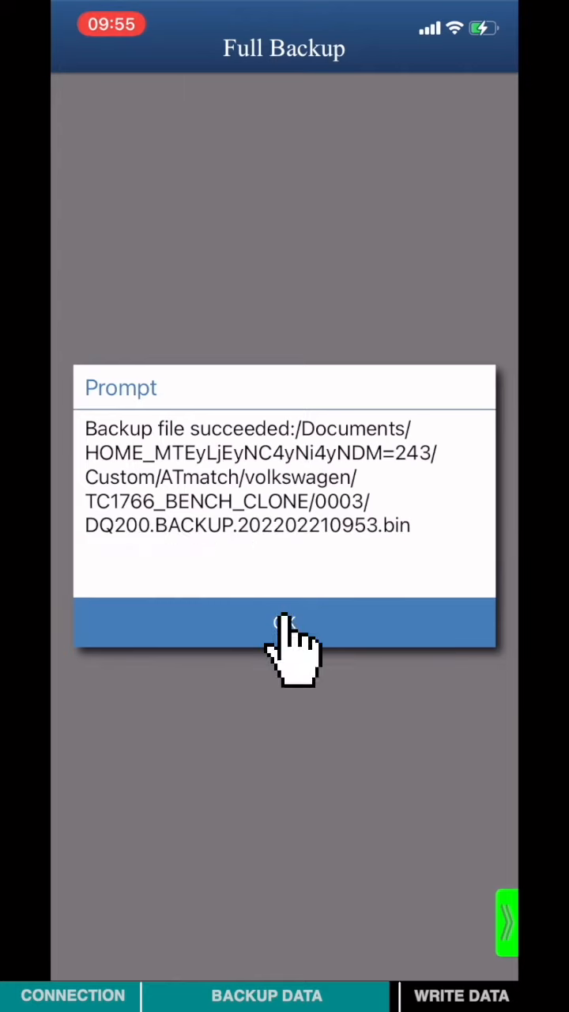
pyautogui.click(285, 623)
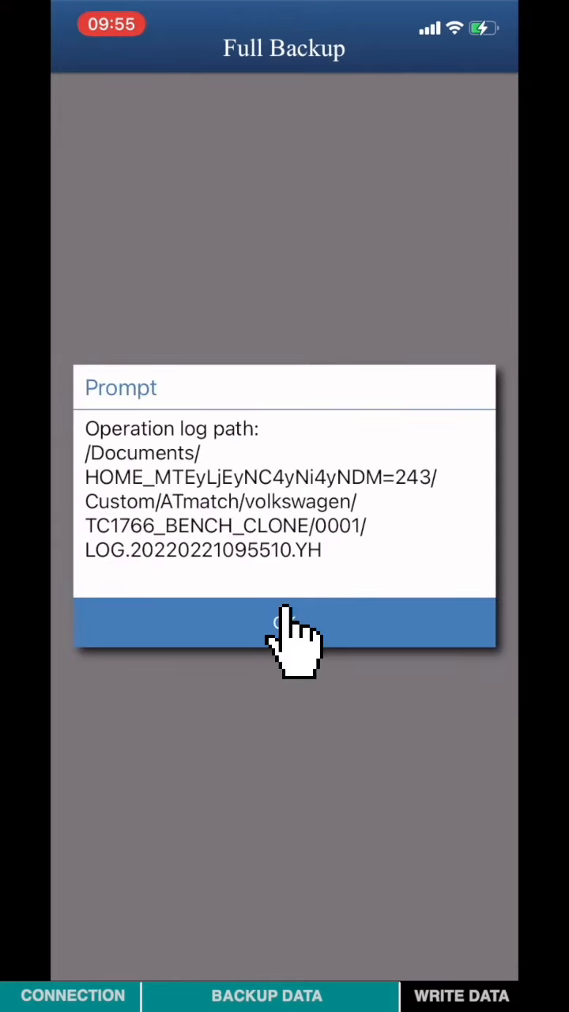
pyautogui.click(284, 623)
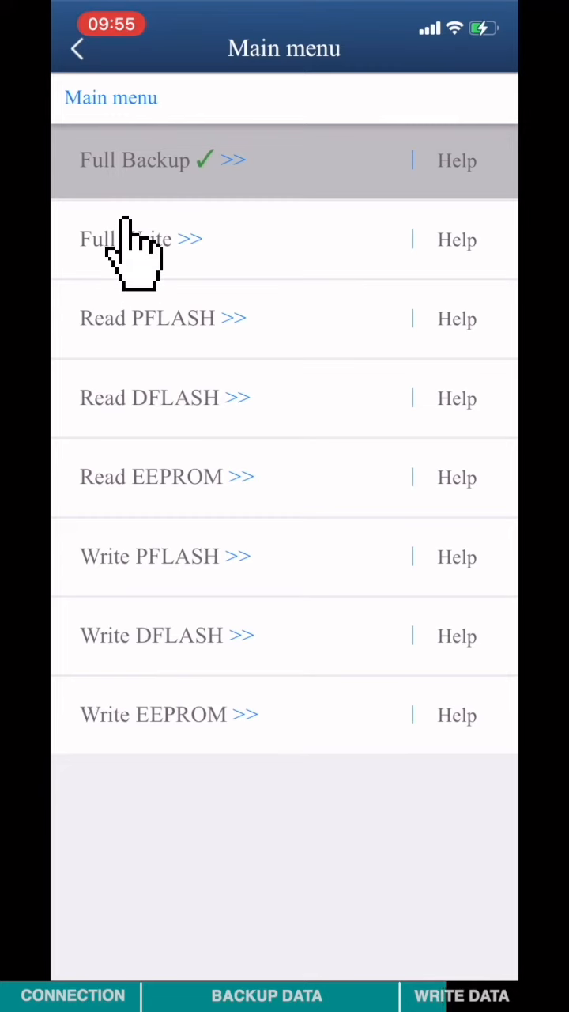
# Run Full Write with DQ200.BACKUP.202202210953.bin and confirm the successful write so upload begins.
pyautogui.click(139, 238)
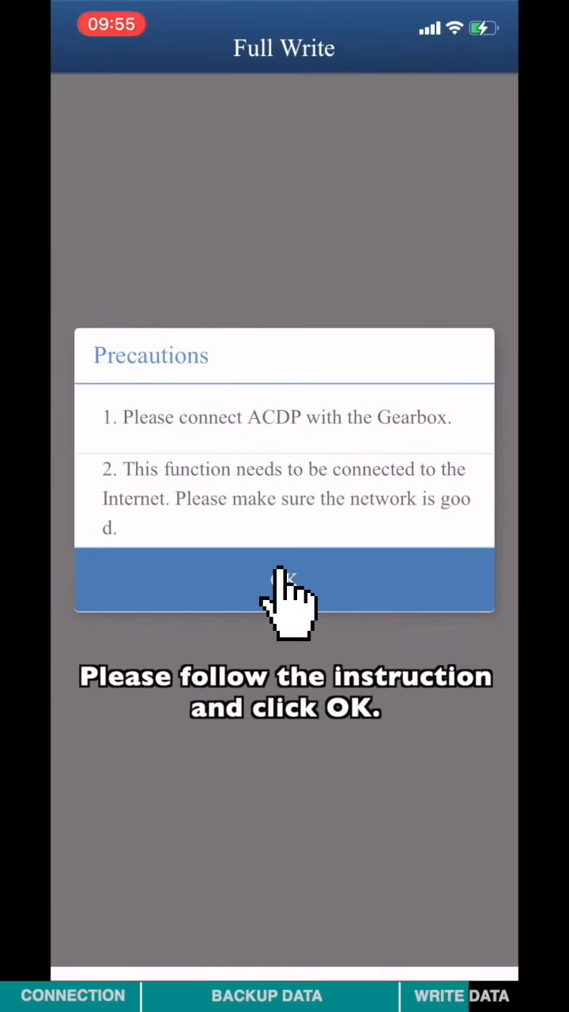
pyautogui.click(285, 582)
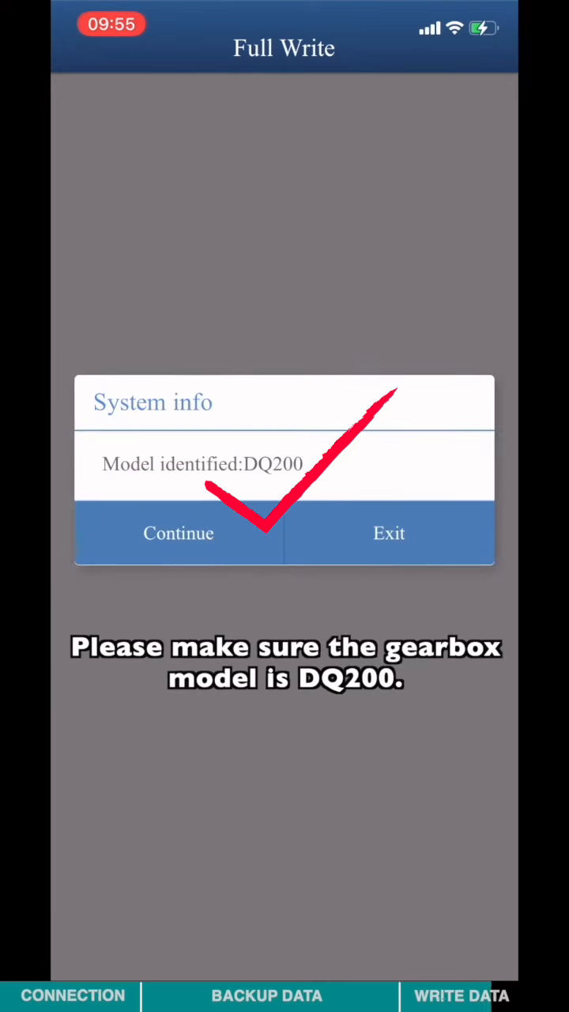
pyautogui.click(177, 535)
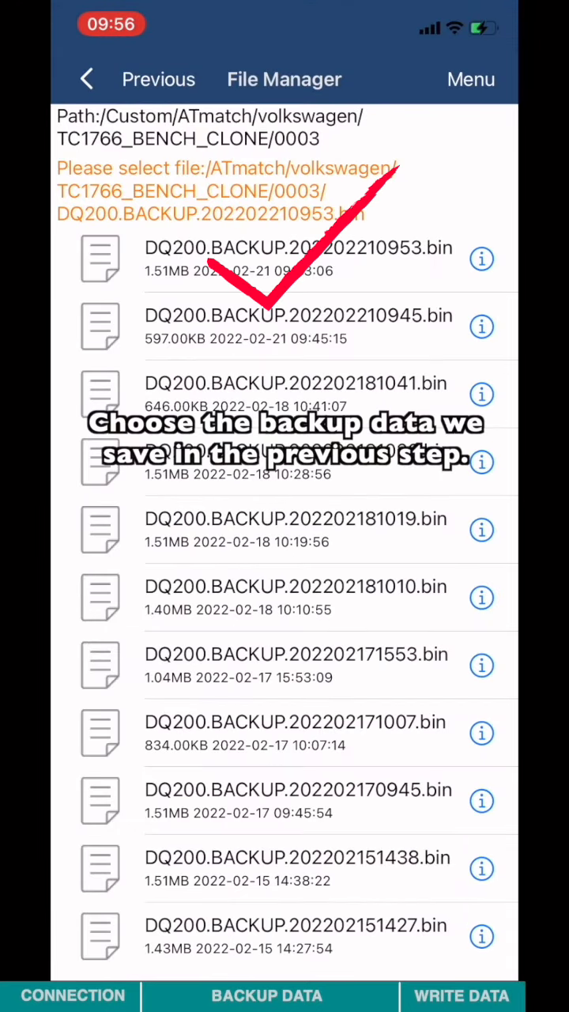
pyautogui.click(296, 247)
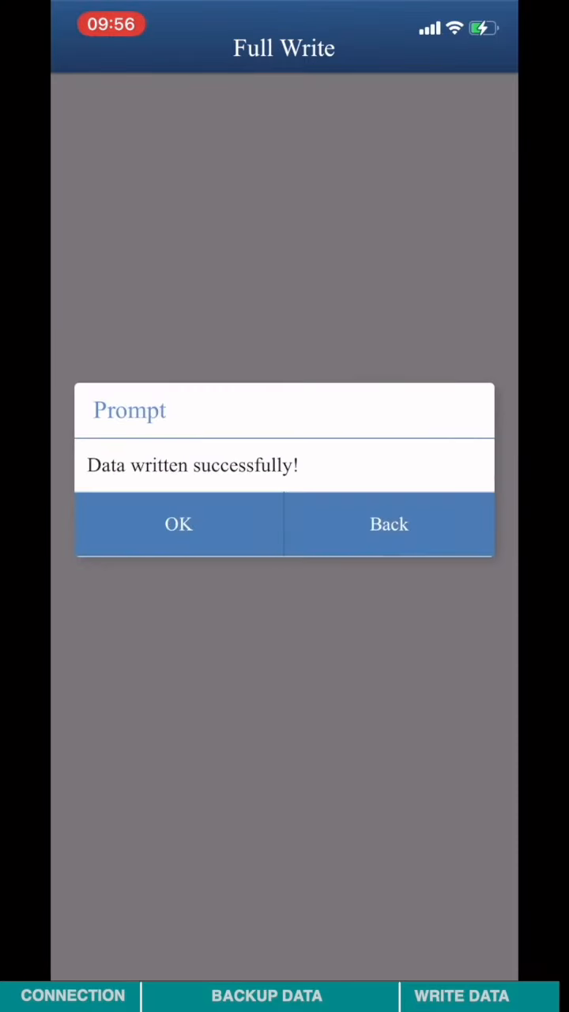
pyautogui.click(179, 525)
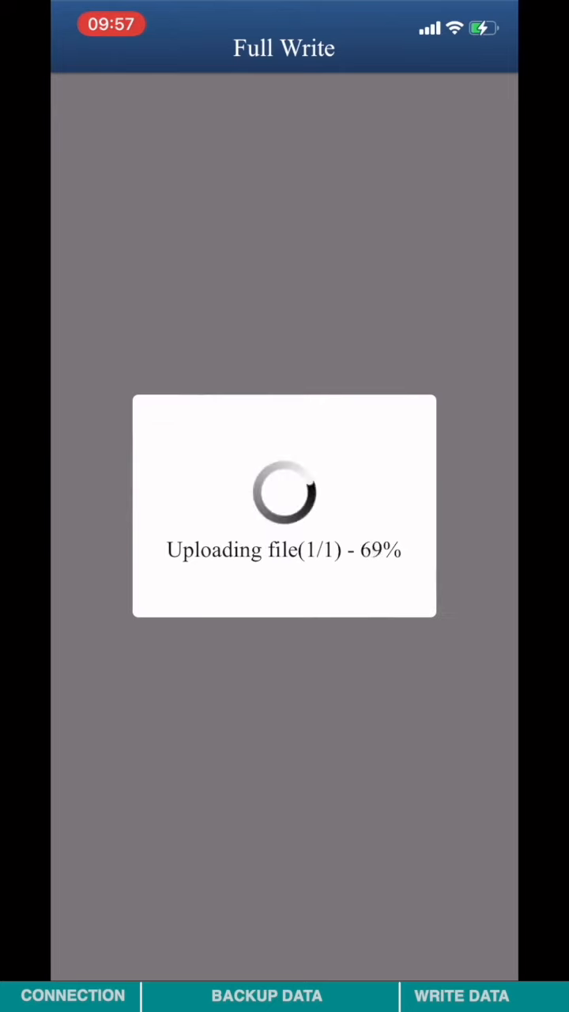